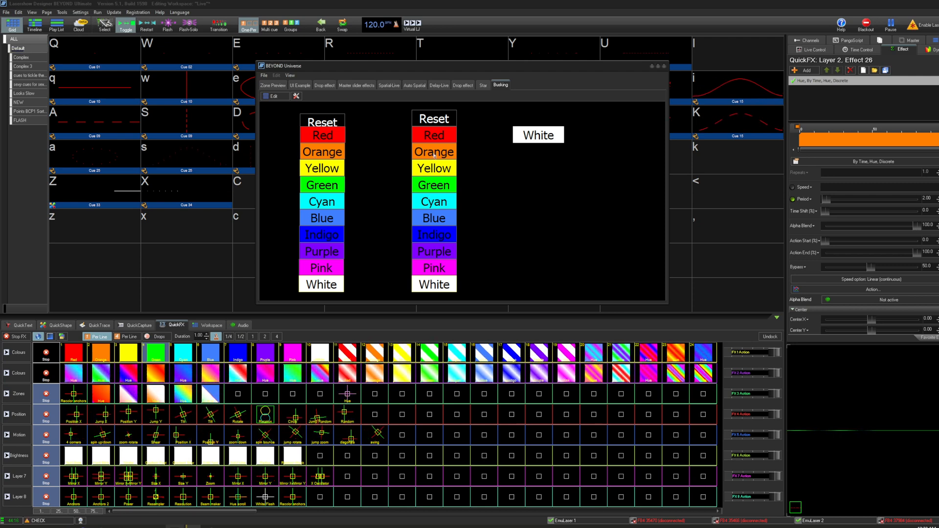
- Trigger the Indigo and second-column colour buttons, then the Red button to make red the active QuickFX effect
click(433, 251)
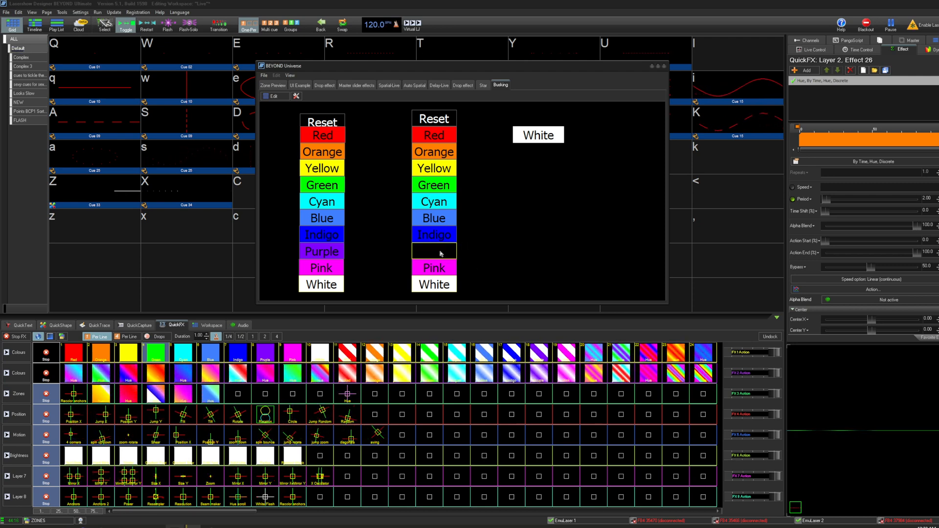
click(433, 251)
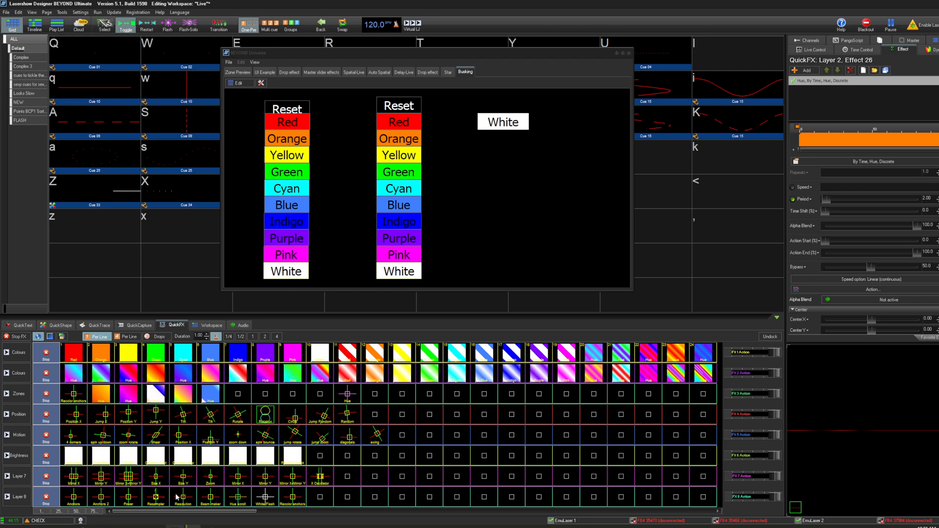
scroll(right, 3)
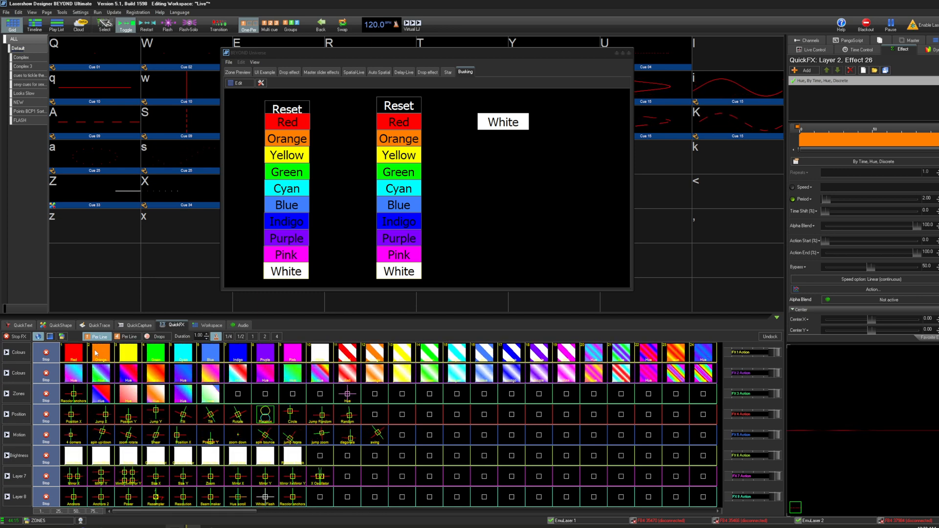
click(74, 353)
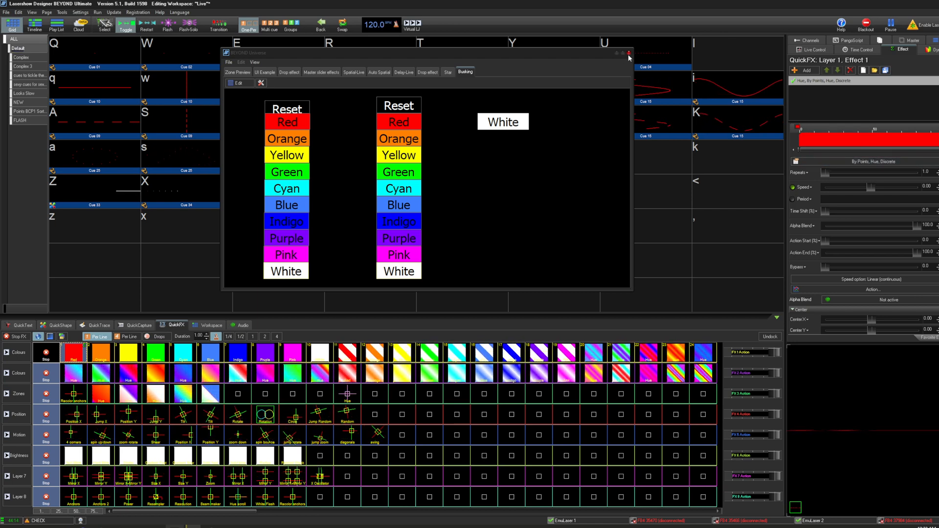
- Close the busking window, switch the red effect's colour mode to Color Control and back to Hue
click(629, 53)
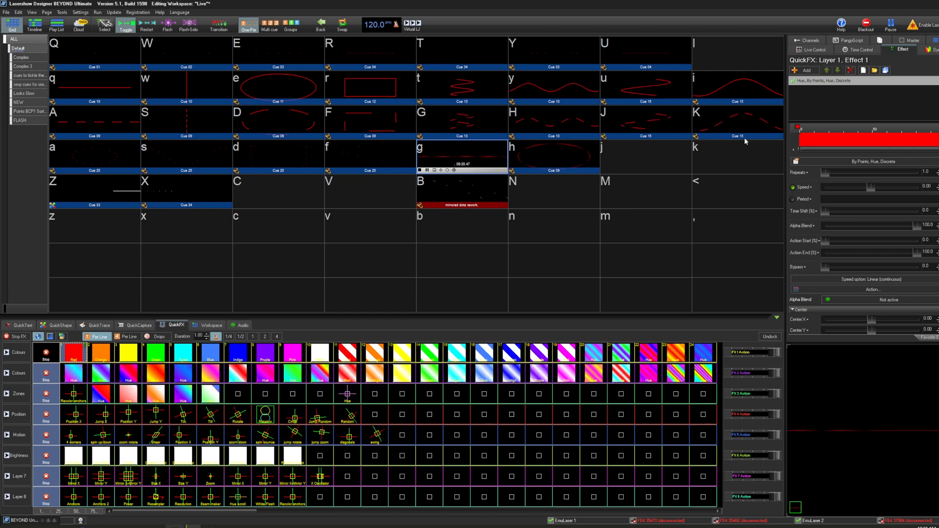
click(863, 162)
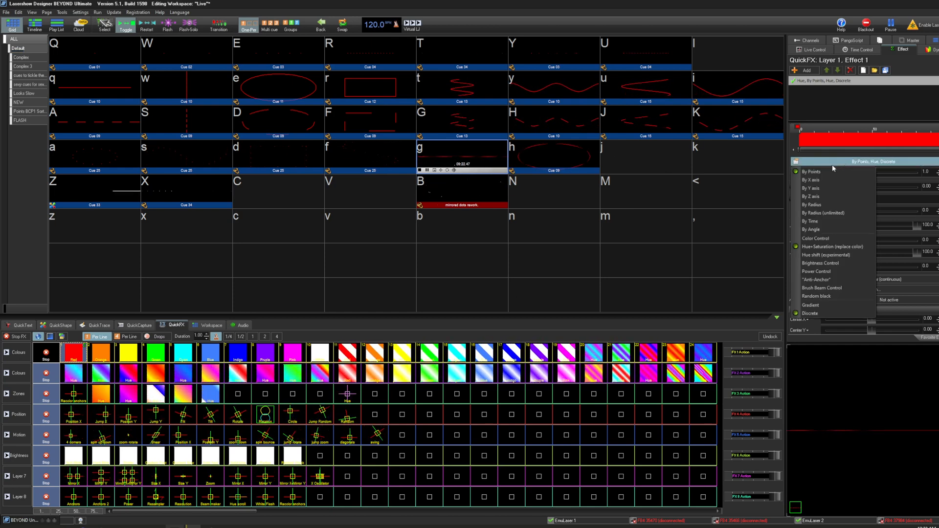
click(815, 237)
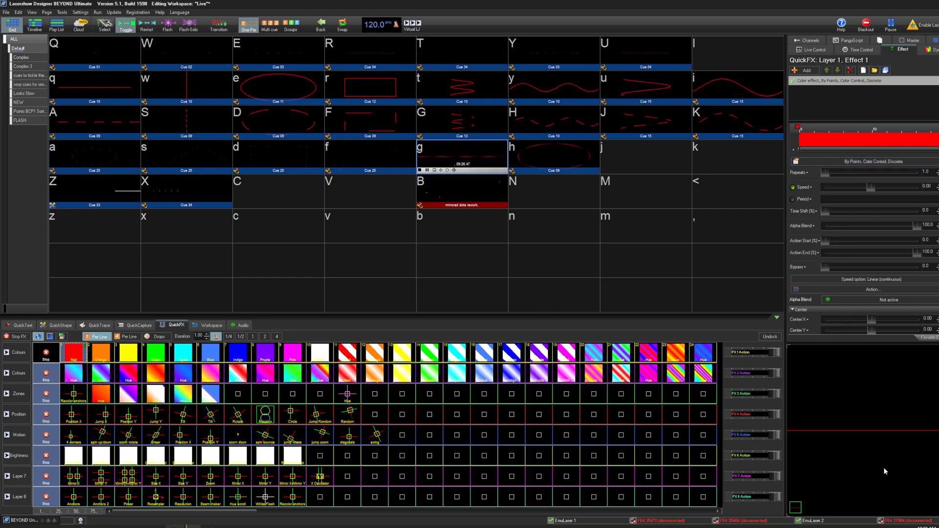
click(856, 162)
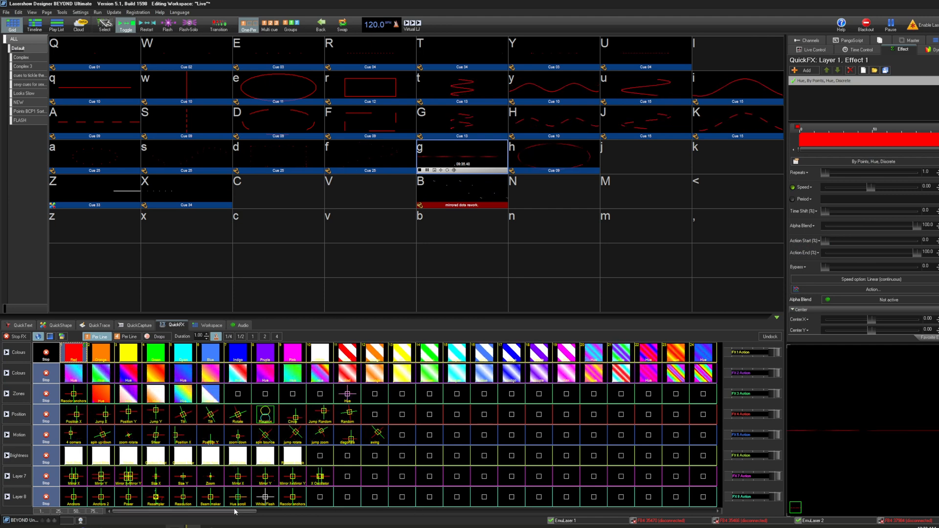
scroll(right, 3)
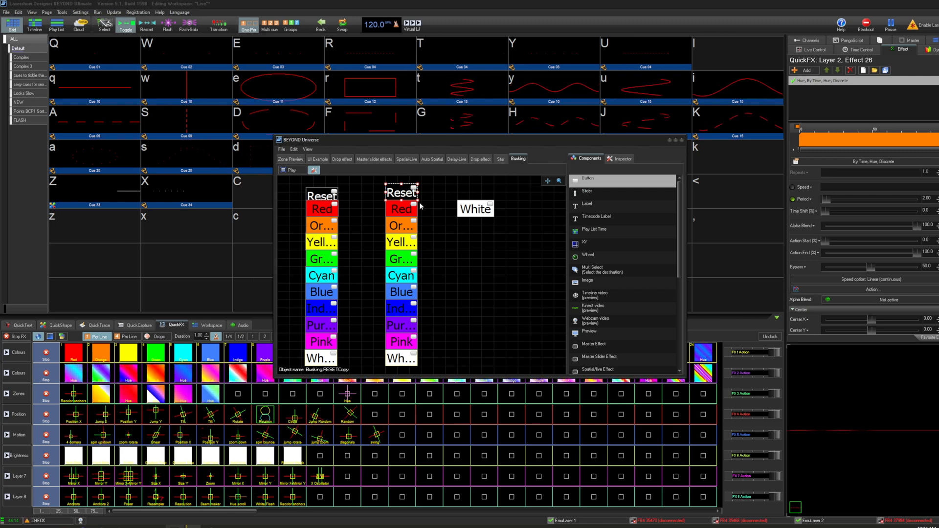
- Inspect the RED button's properties and PangoScript section, then leave edit mode for play mode
scroll(down, 3)
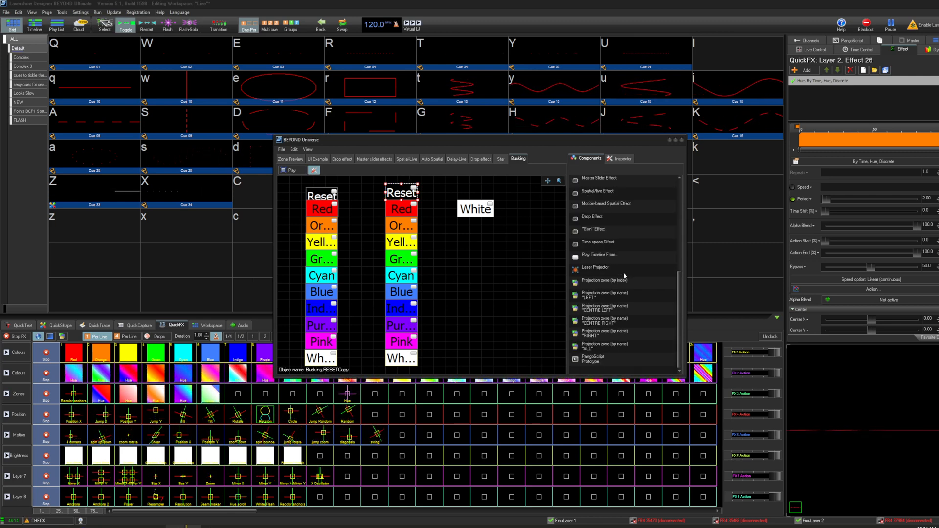
scroll(up, 3)
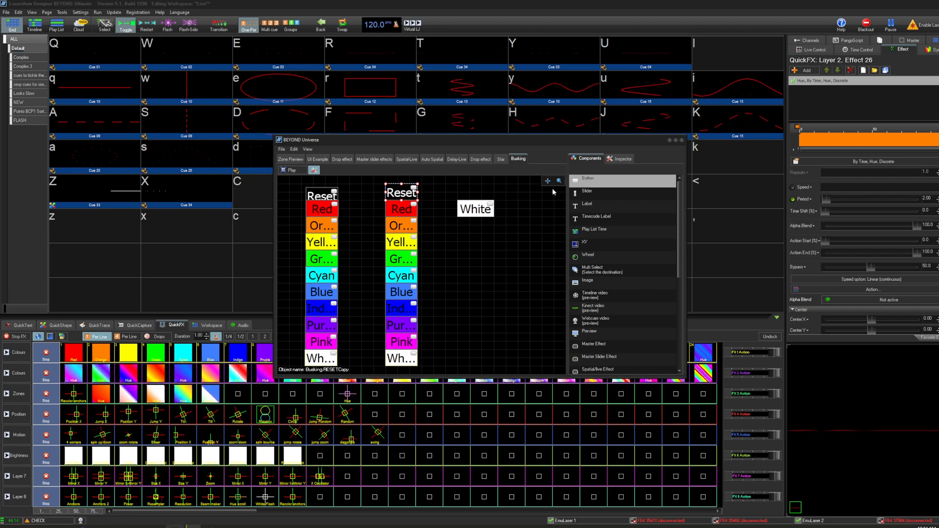
click(623, 158)
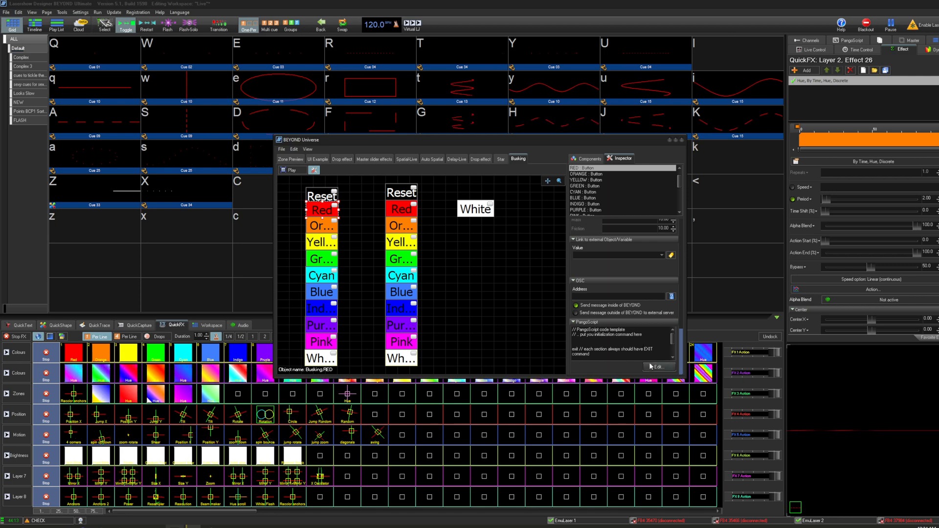
click(658, 367)
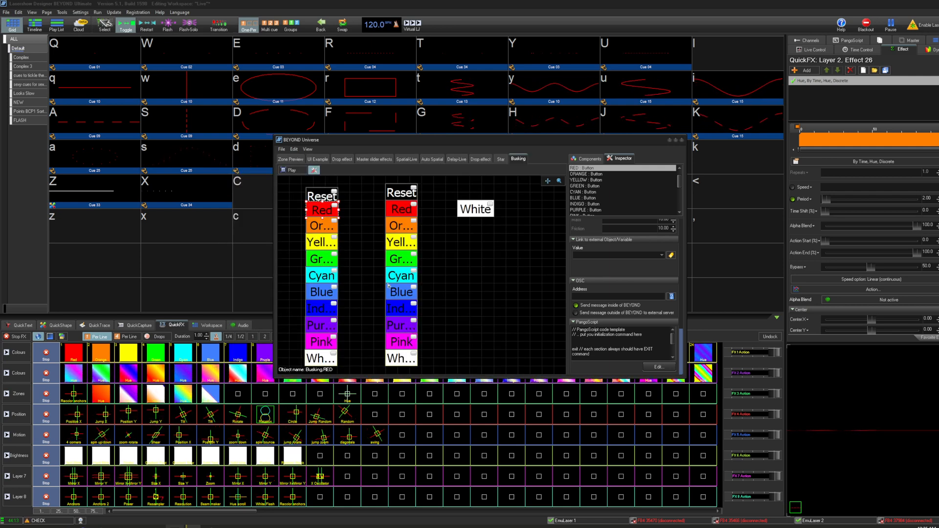
click(589, 158)
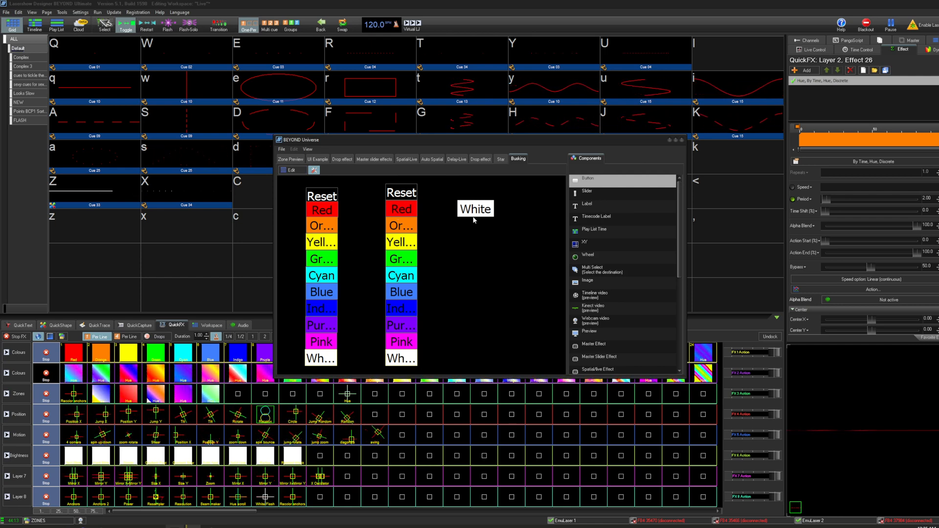
- In edit mode, review the REDCopy button's PangoScript (FXCellClick 2, 25) and accept it
click(401, 208)
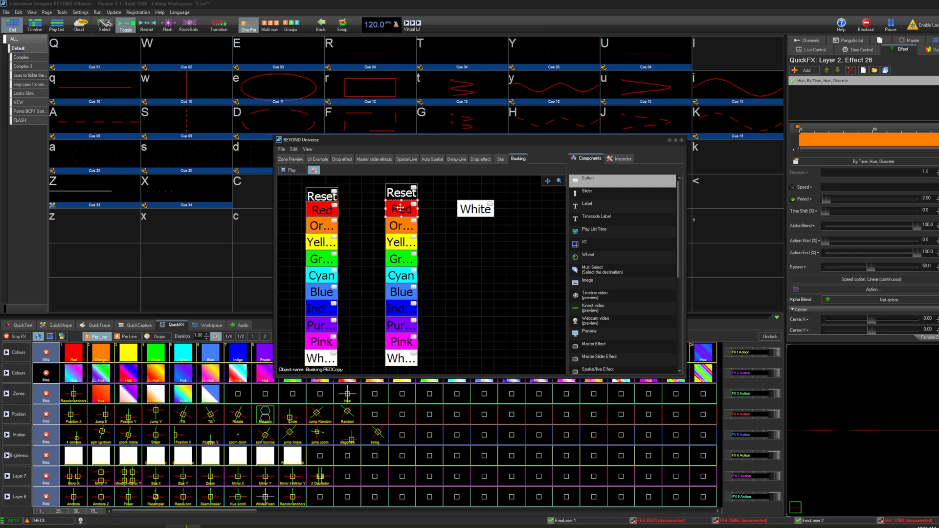
click(620, 159)
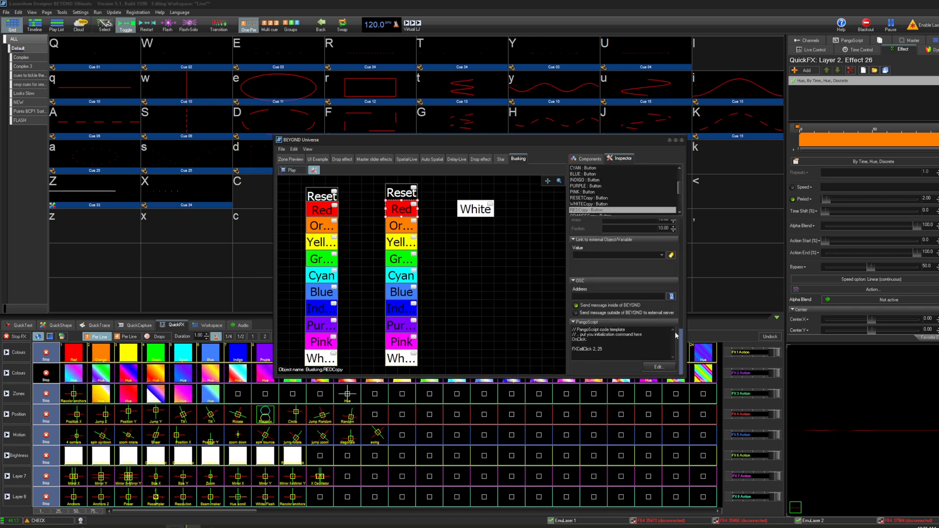
click(657, 367)
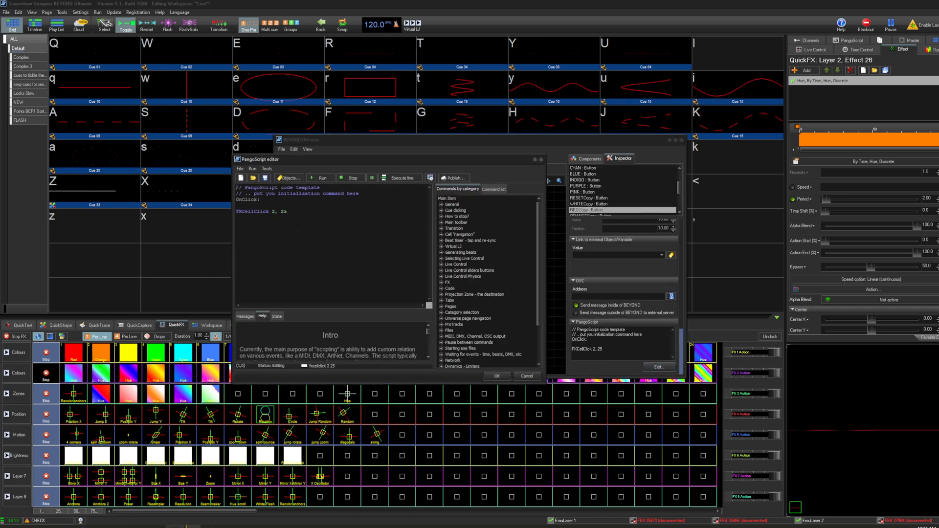
double_click(283, 211)
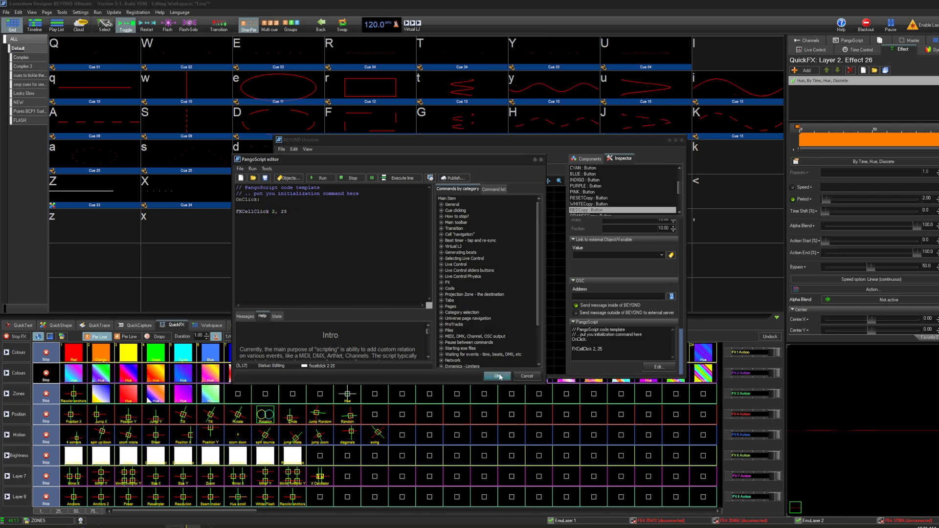
click(496, 375)
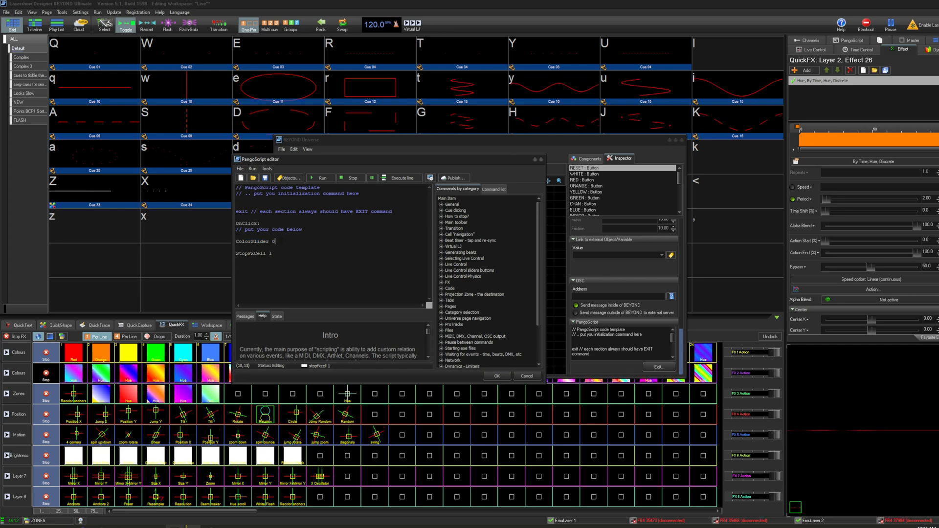
mouse_move(460, 277)
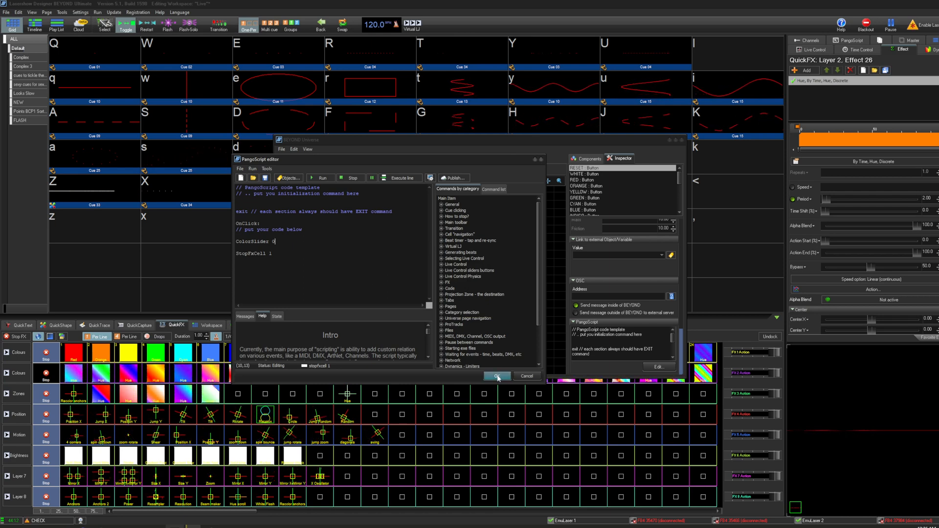
- Accept the RESET button's PangoScript (ColorSlider 0, StopFxCell 1) and close the editor
click(497, 376)
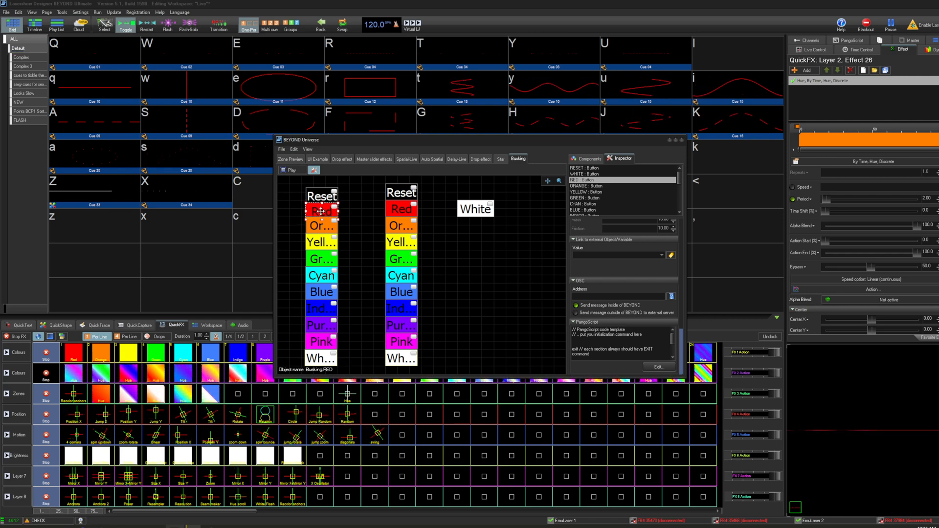
click(589, 159)
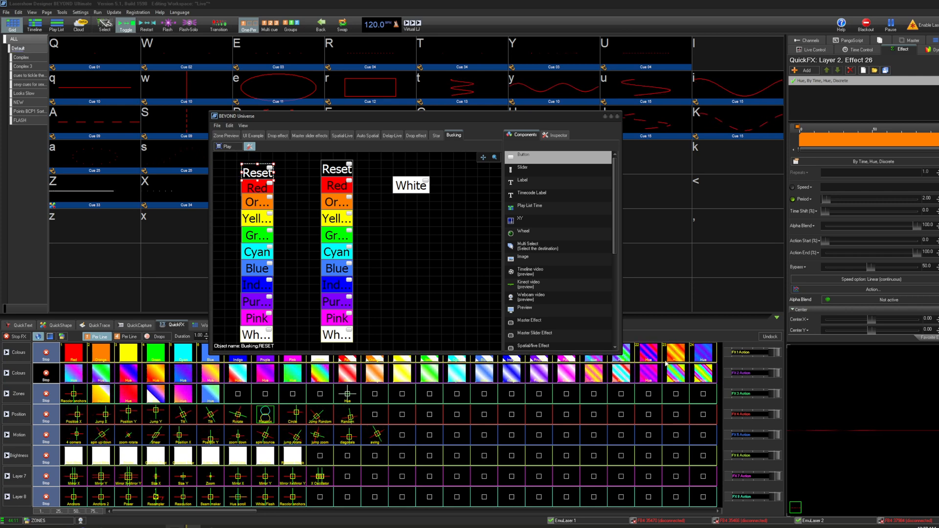
mouse_move(293, 206)
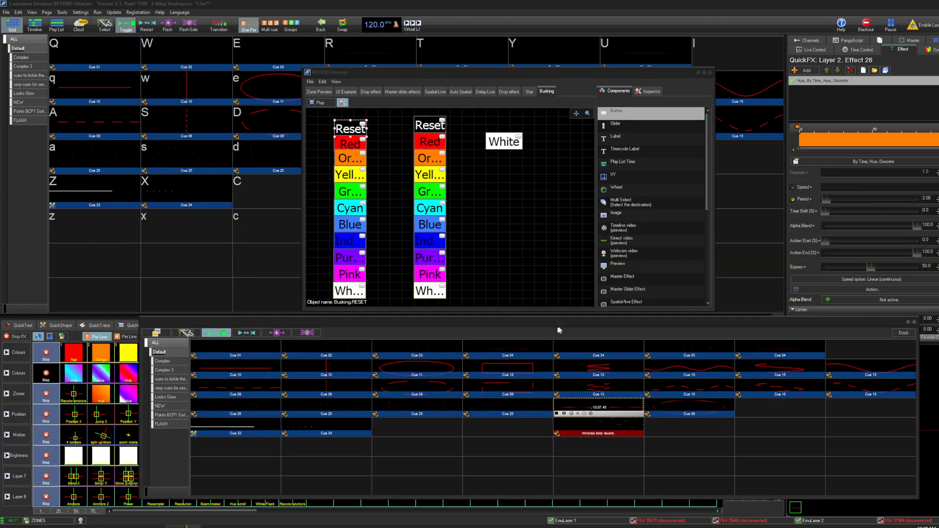
- Undock the cue grid panel into a floating window over the QuickFX area
click(170, 325)
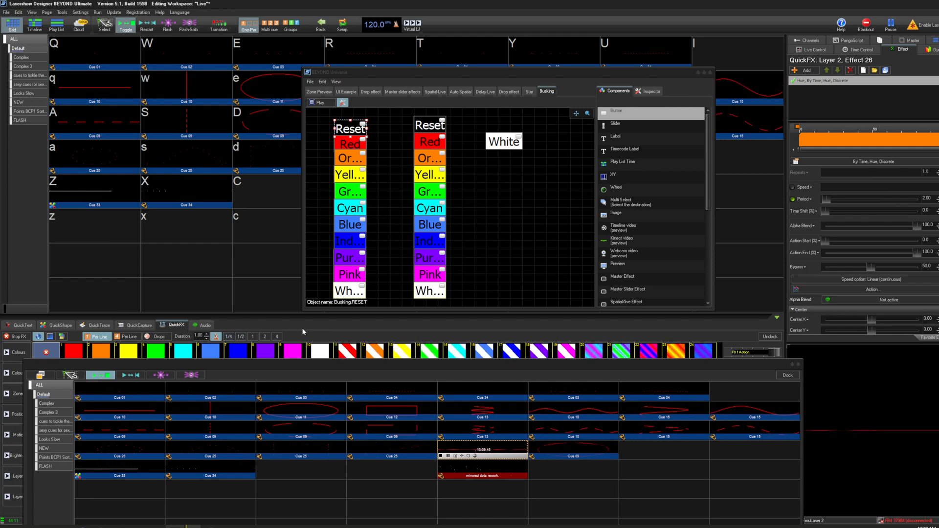